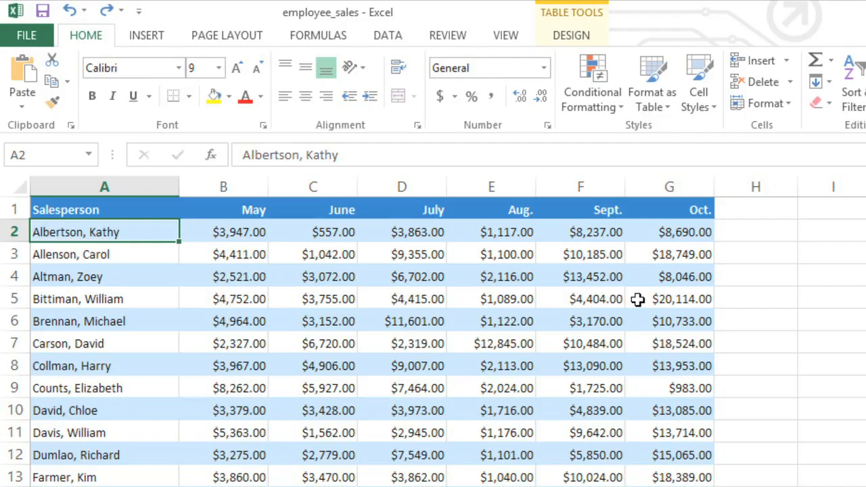
pyautogui.moveTo(697, 266)
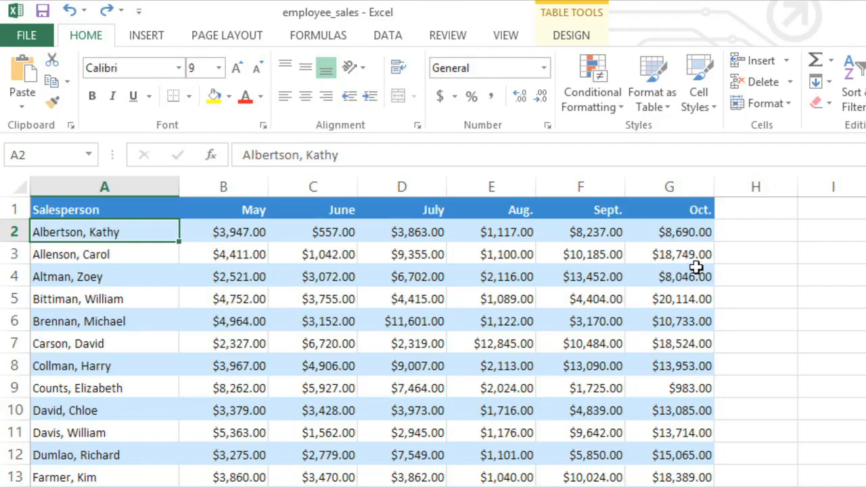
pyautogui.moveTo(751, 230)
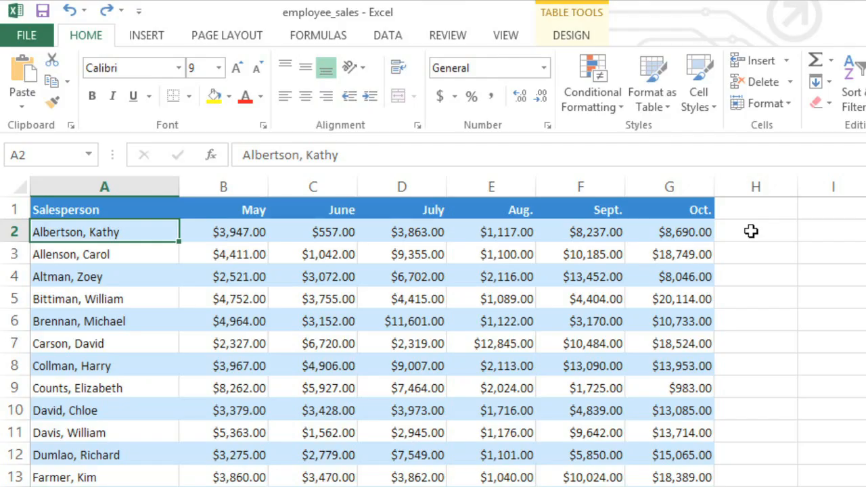
pyautogui.moveTo(248, 229)
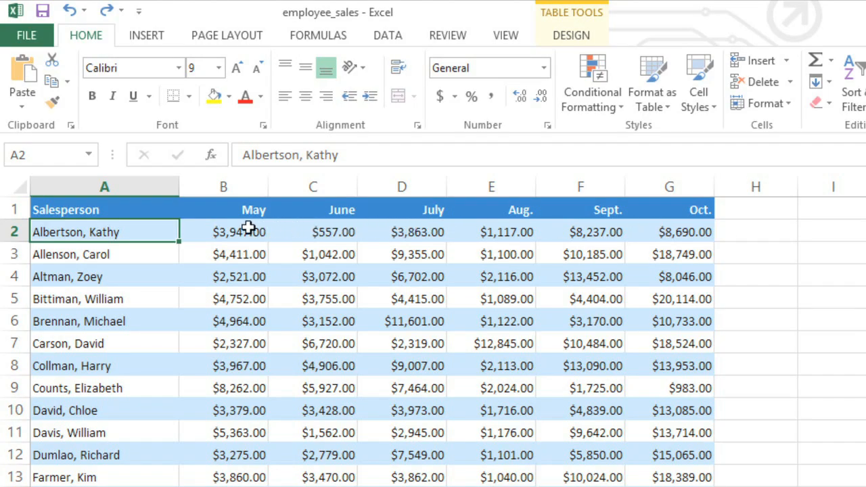
pyautogui.moveTo(239, 232); pyautogui.dragTo(685, 232)
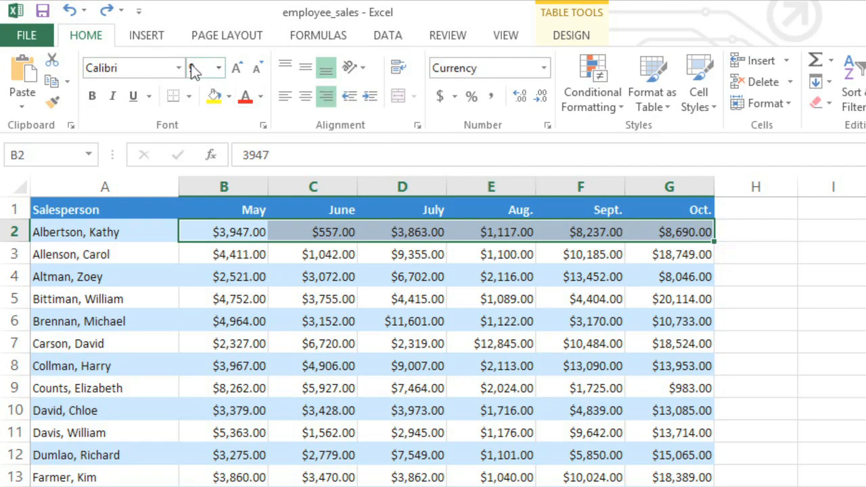
pyautogui.click(146, 36)
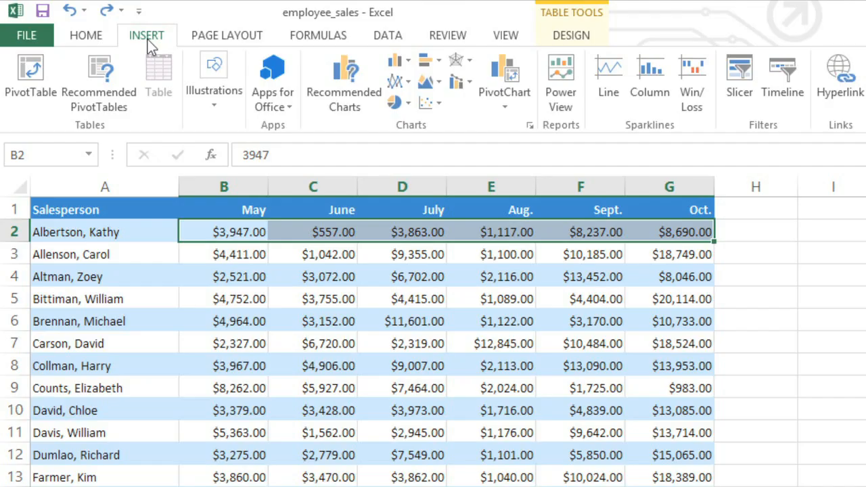
pyautogui.moveTo(607, 75)
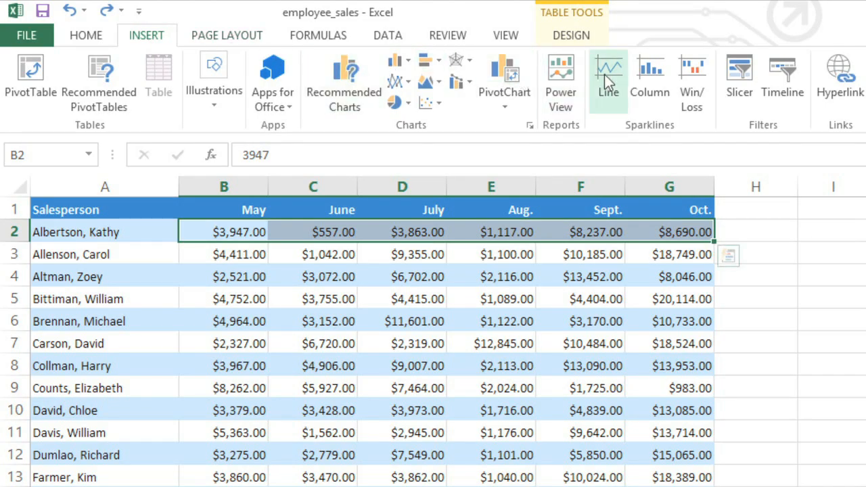
pyautogui.moveTo(607, 74)
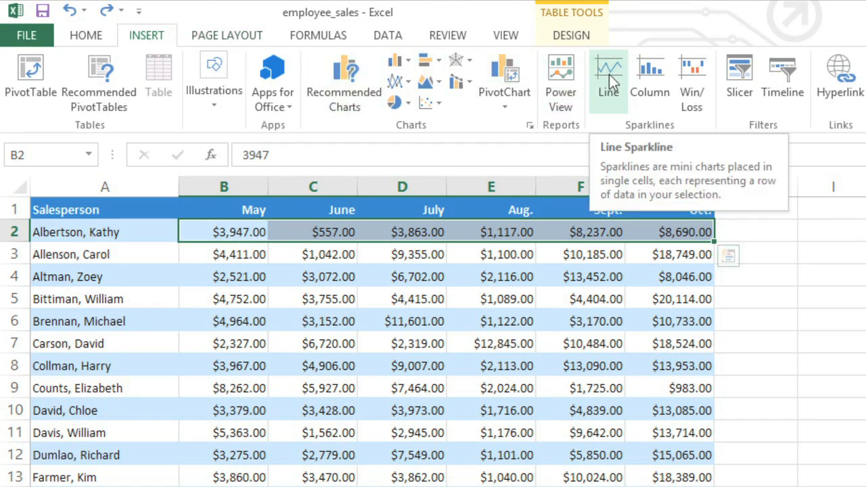
pyautogui.moveTo(650, 78)
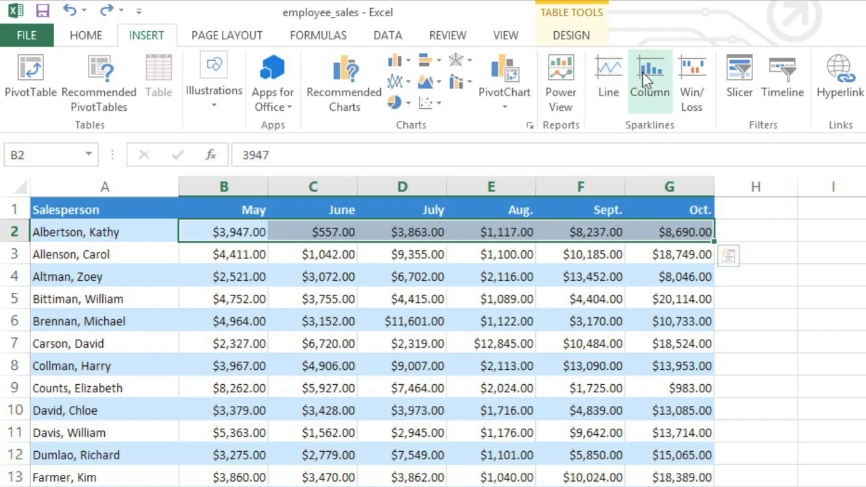
pyautogui.moveTo(691, 78)
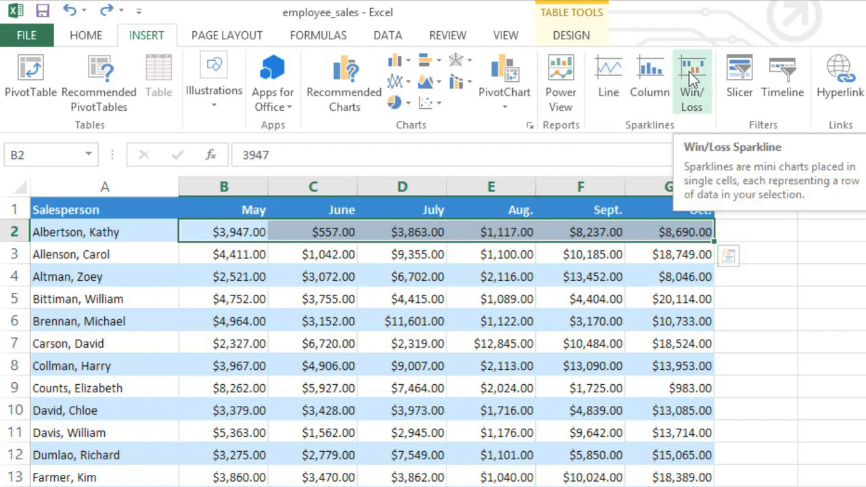
pyautogui.moveTo(649, 74)
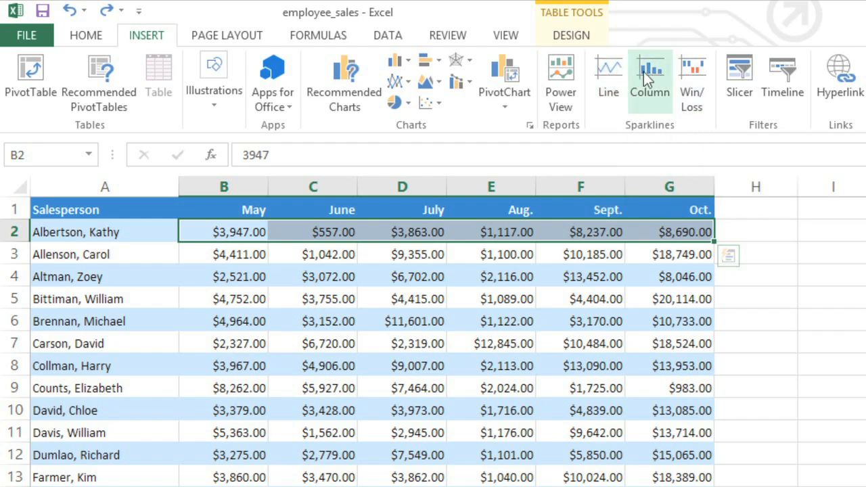
pyautogui.click(648, 74)
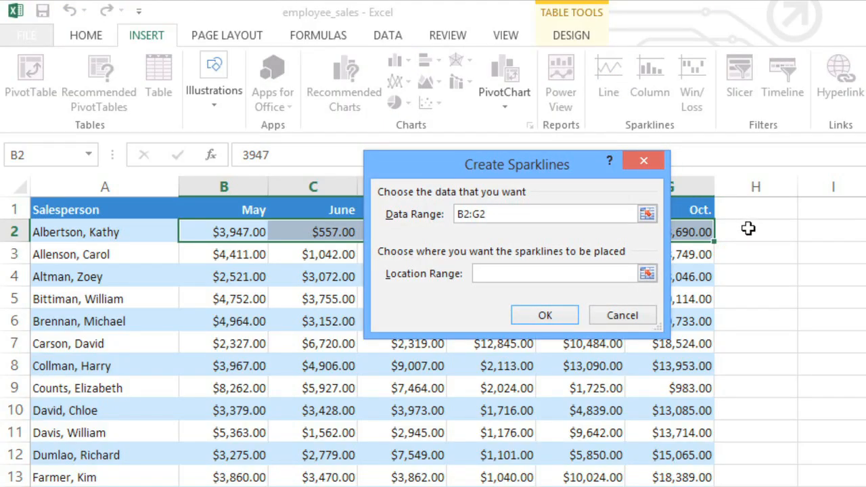
# Place the line sparkline in cell H2 and confirm its creation
pyautogui.click(555, 273)
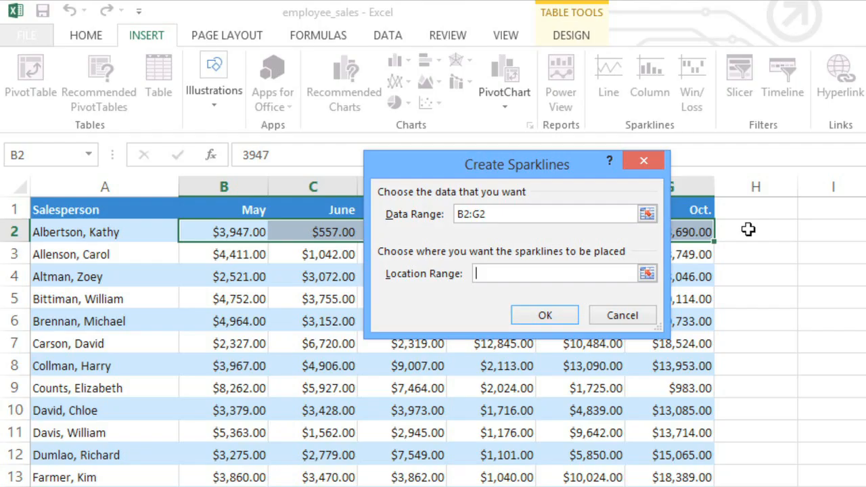
pyautogui.click(755, 230)
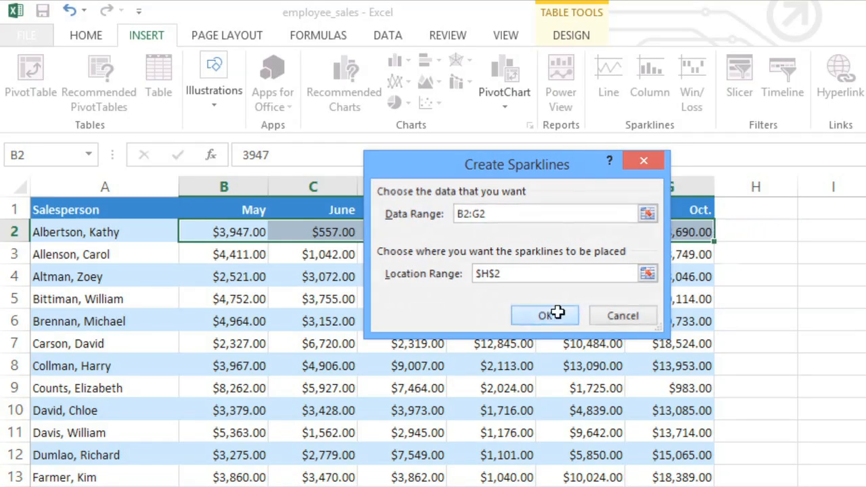
pyautogui.click(544, 315)
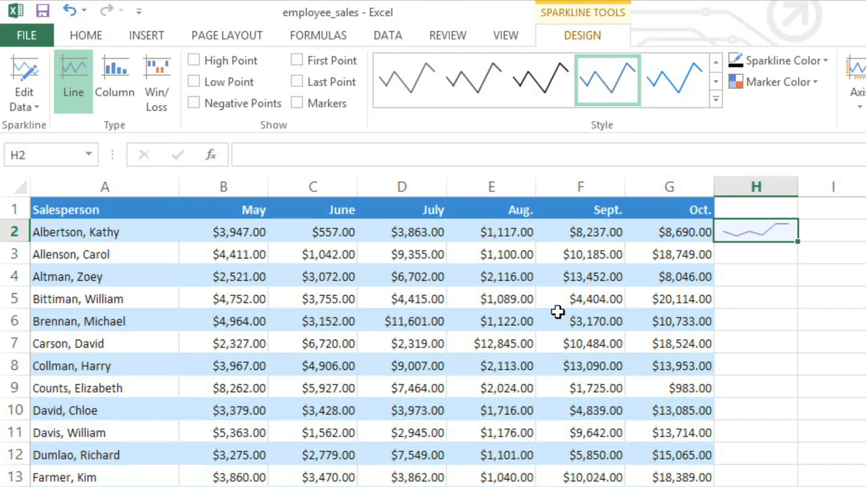
pyautogui.moveTo(801, 242)
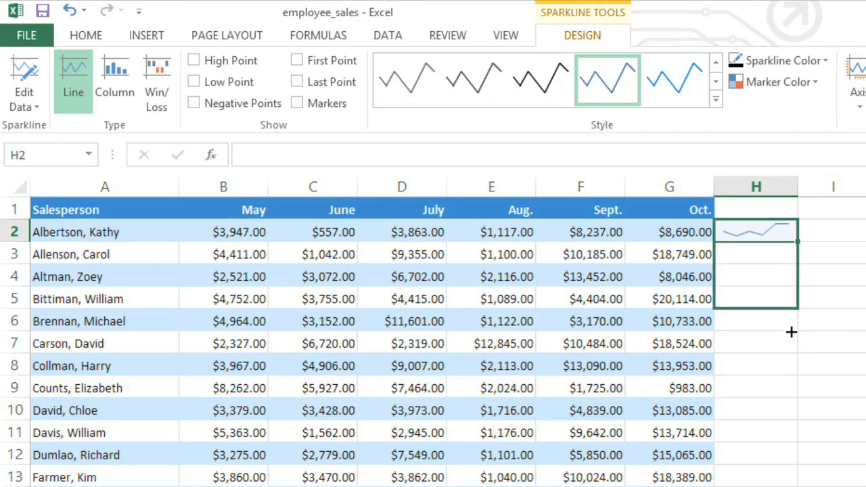
# Fill the sparklines down column H through row 31 and scroll back to the top
pyautogui.scroll(-3)
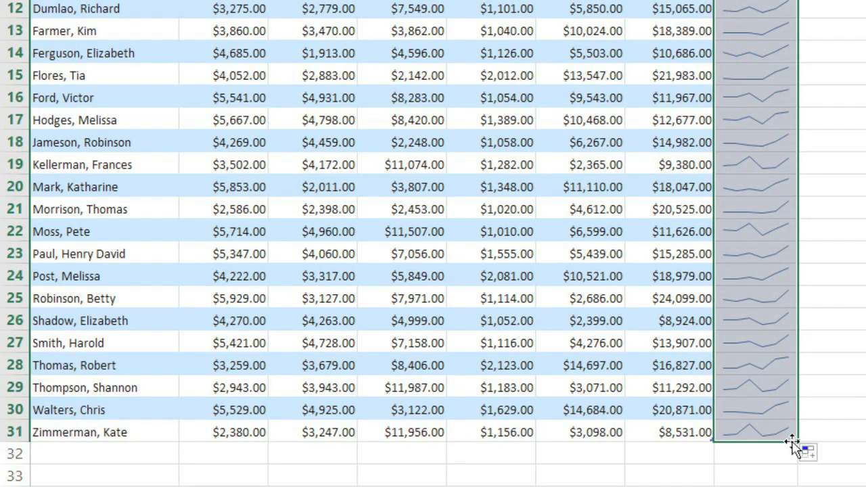
pyautogui.scroll(3)
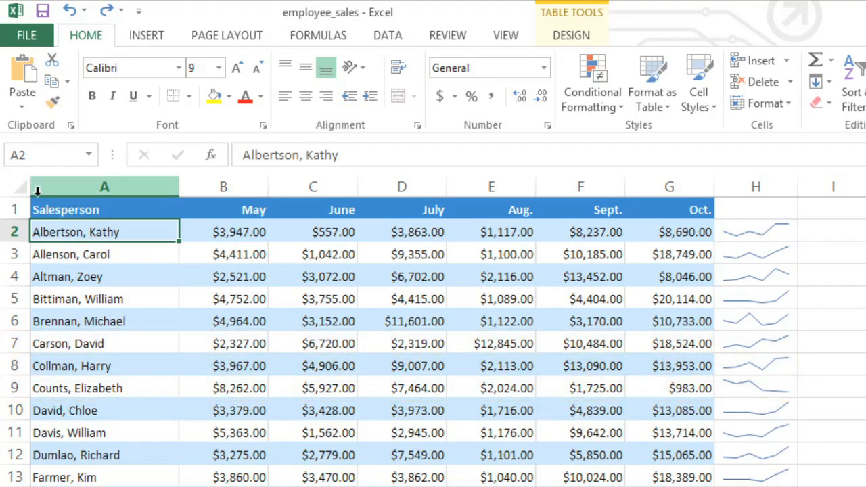
pyautogui.click(104, 209)
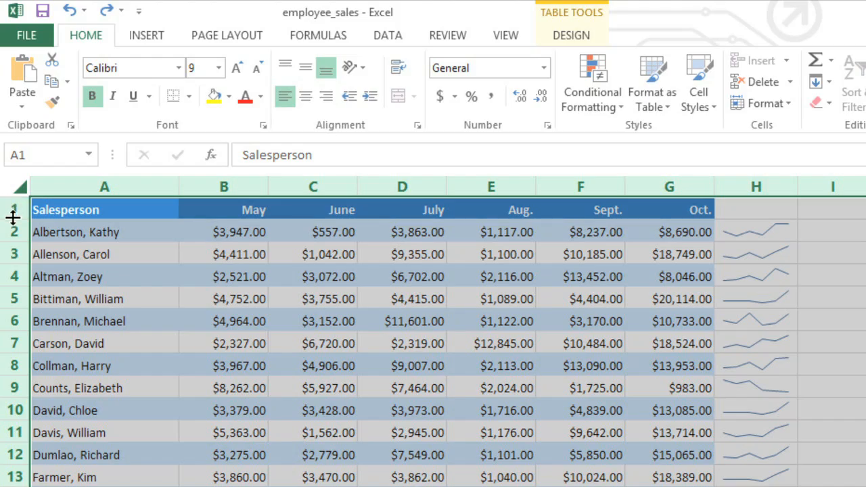
pyautogui.moveTo(12, 218); pyautogui.dragTo(12, 248)
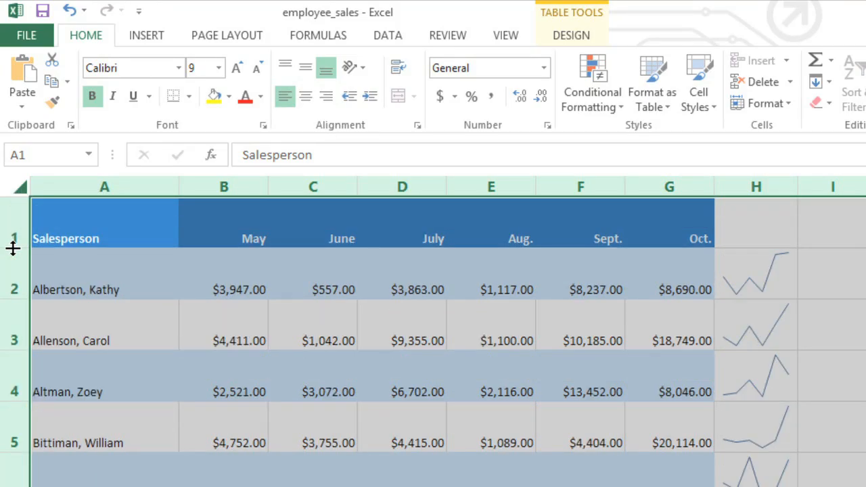
pyautogui.moveTo(289, 266)
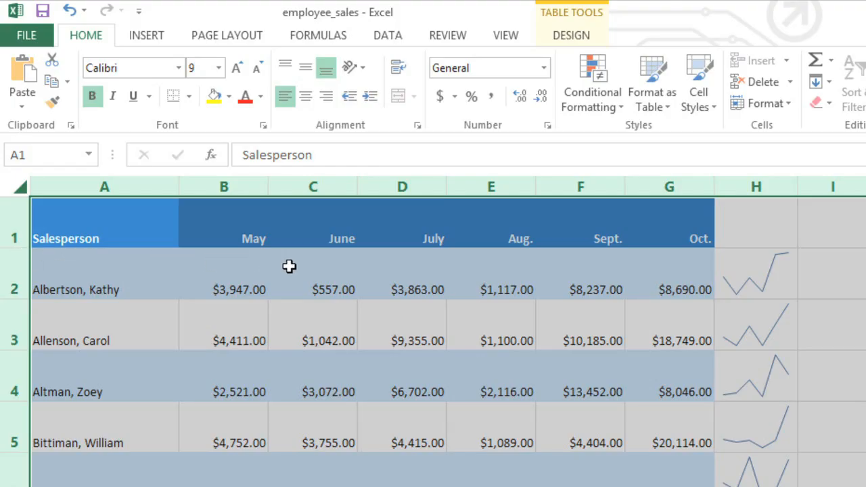
pyautogui.moveTo(733, 265)
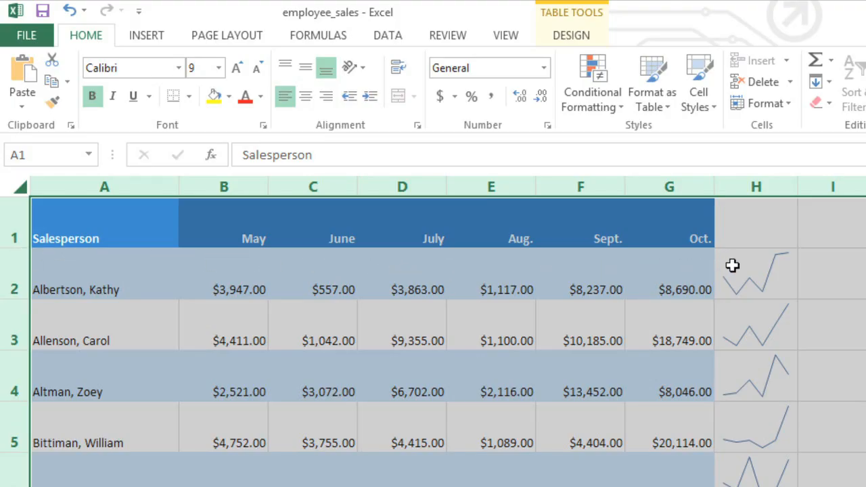
pyautogui.click(756, 274)
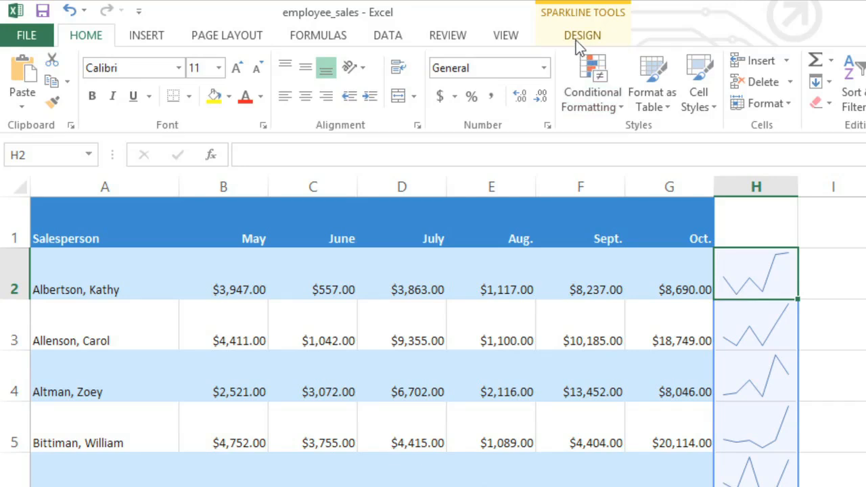
# Mark high, low, first and last points on the column H sparklines, leaving all-point markers off
pyautogui.click(582, 35)
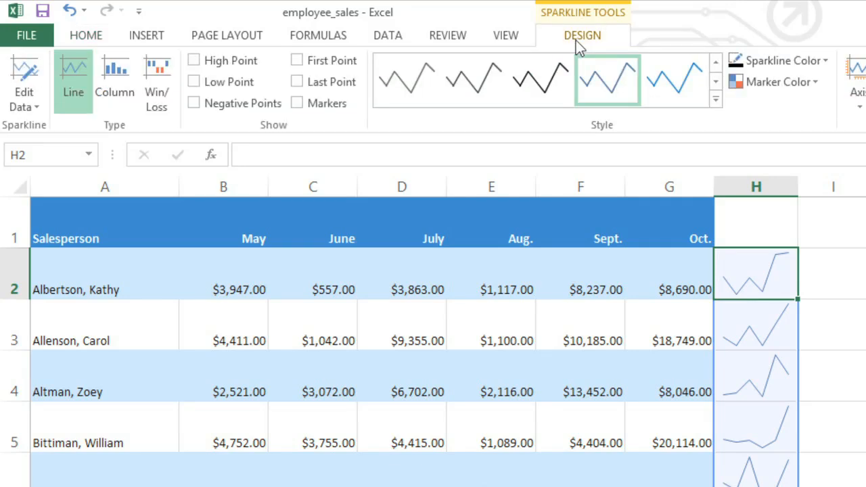
pyautogui.moveTo(305, 124)
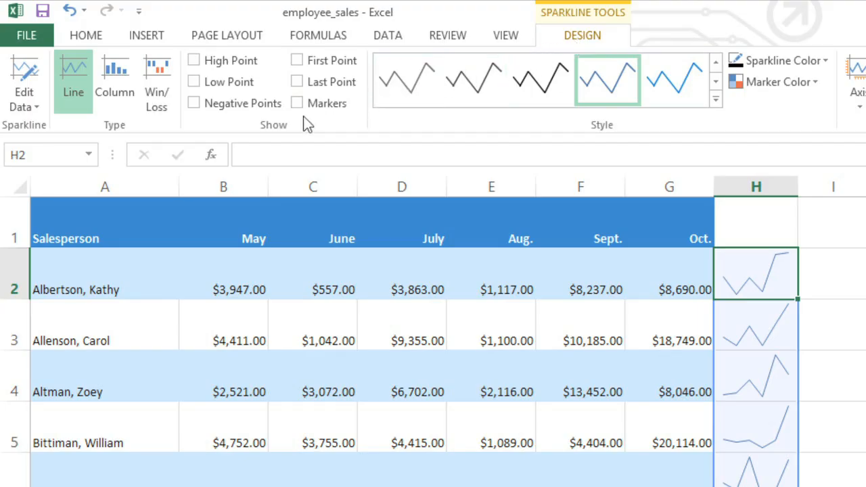
pyautogui.moveTo(291, 130)
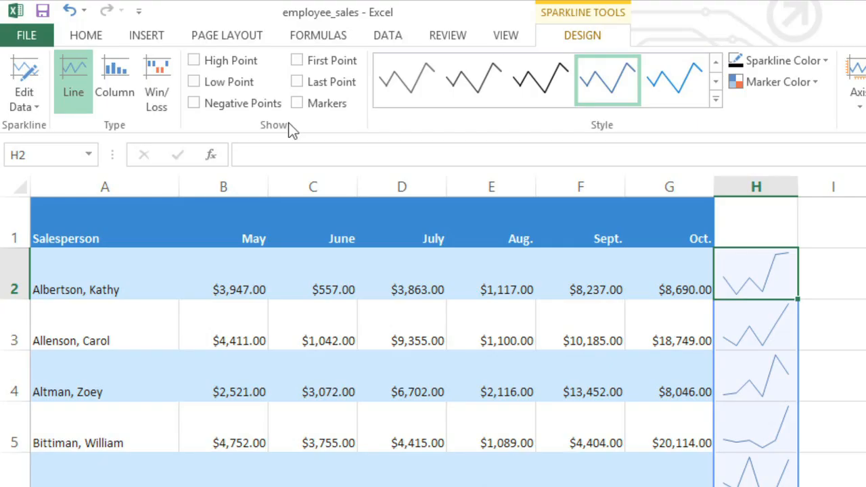
pyautogui.moveTo(194, 60)
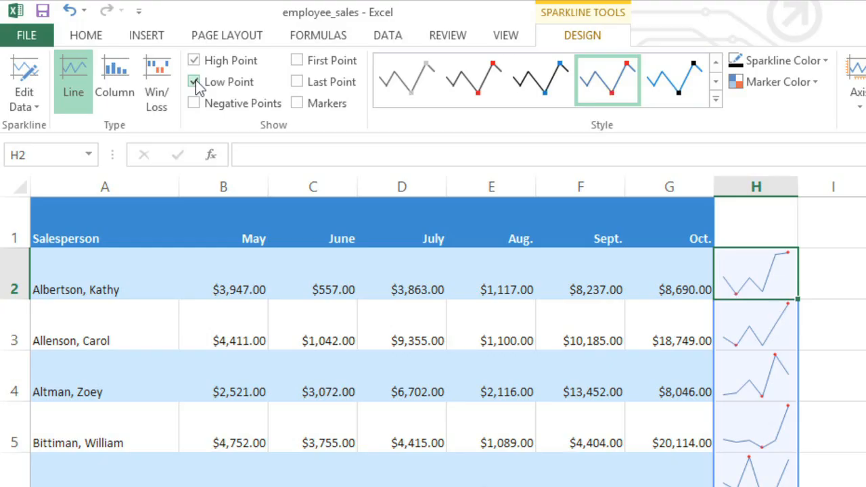
pyautogui.click(297, 60)
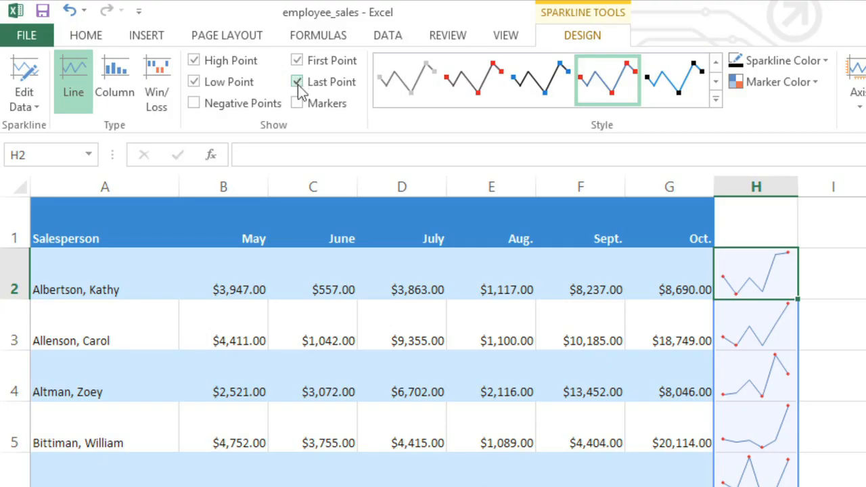
pyautogui.click(296, 102)
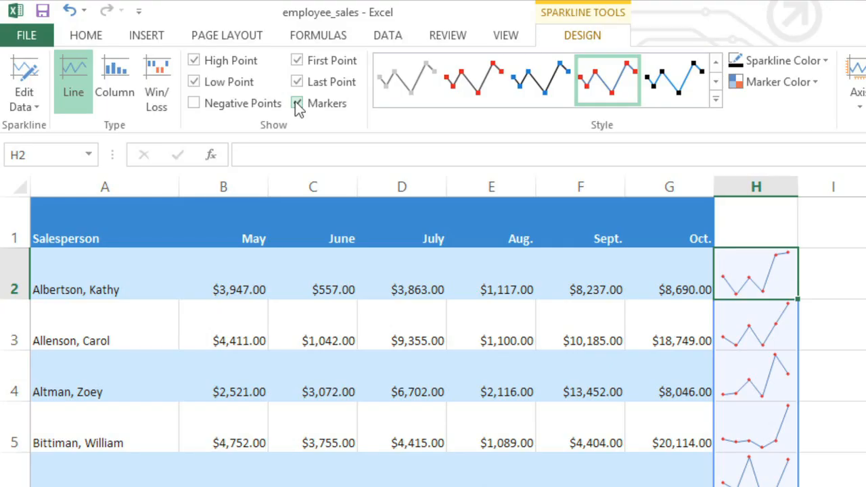
pyautogui.click(297, 103)
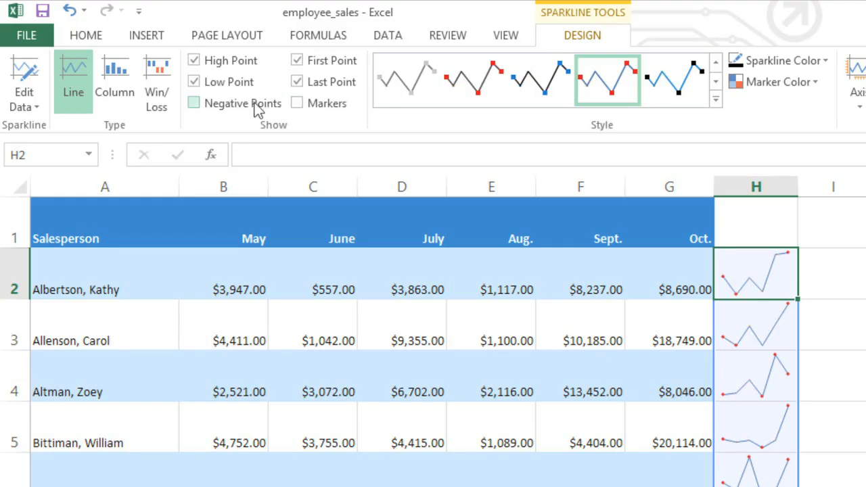
pyautogui.moveTo(193, 103)
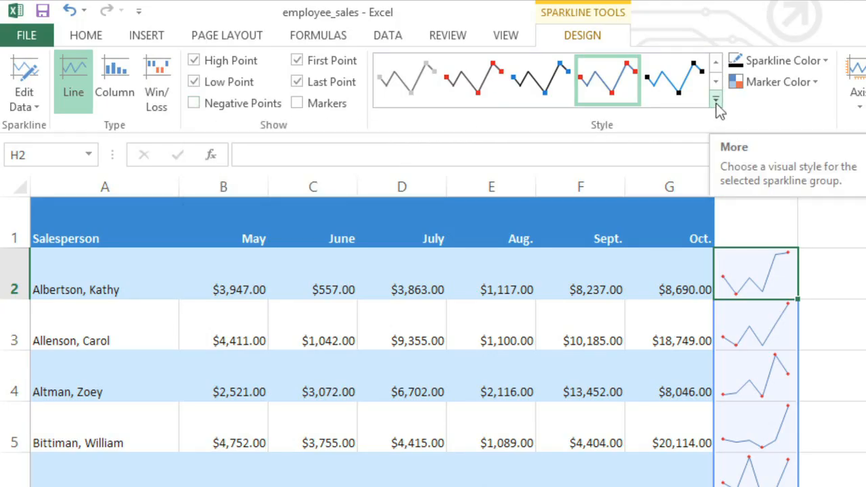
# Apply Sparkline Style Colorful #1 so the marked points show in different colours
pyautogui.click(715, 100)
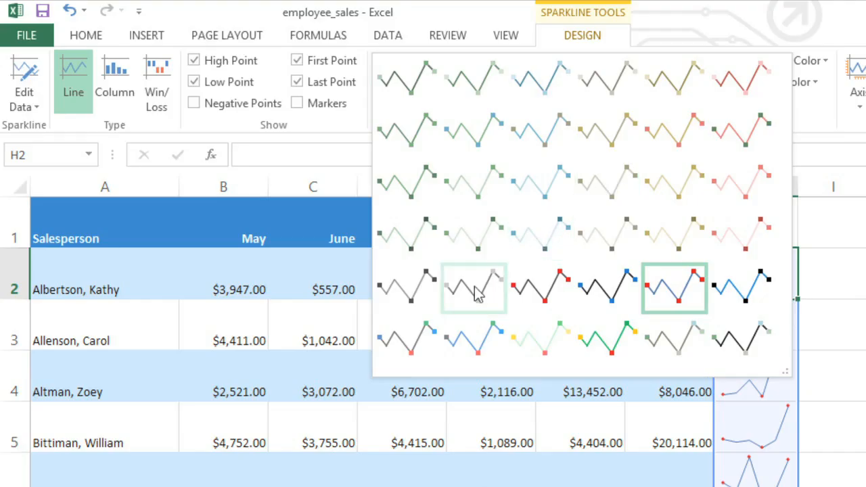
pyautogui.moveTo(406, 339)
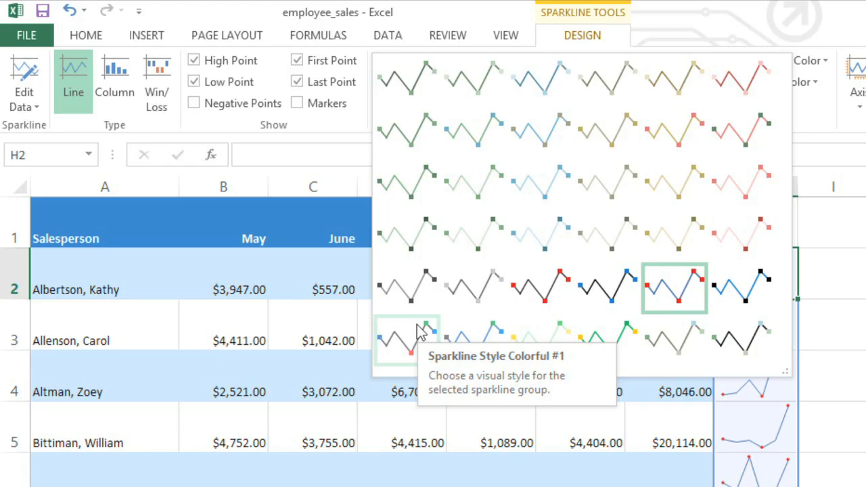
pyautogui.click(406, 340)
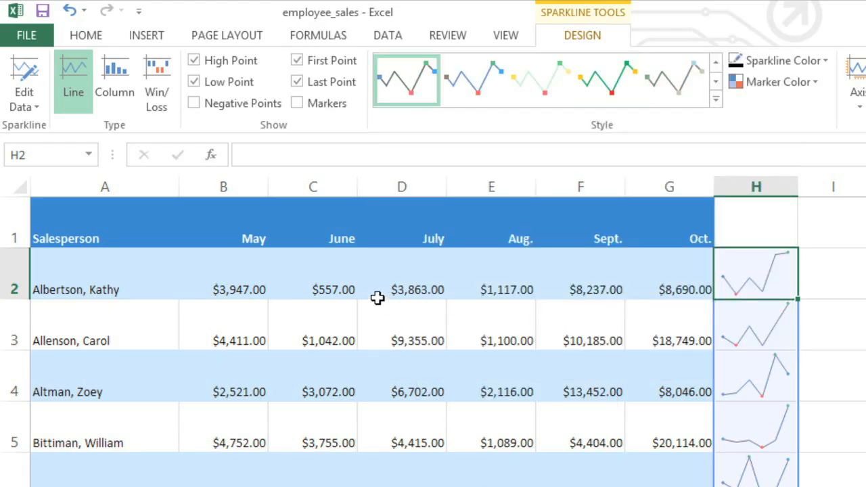
pyautogui.moveTo(73, 74)
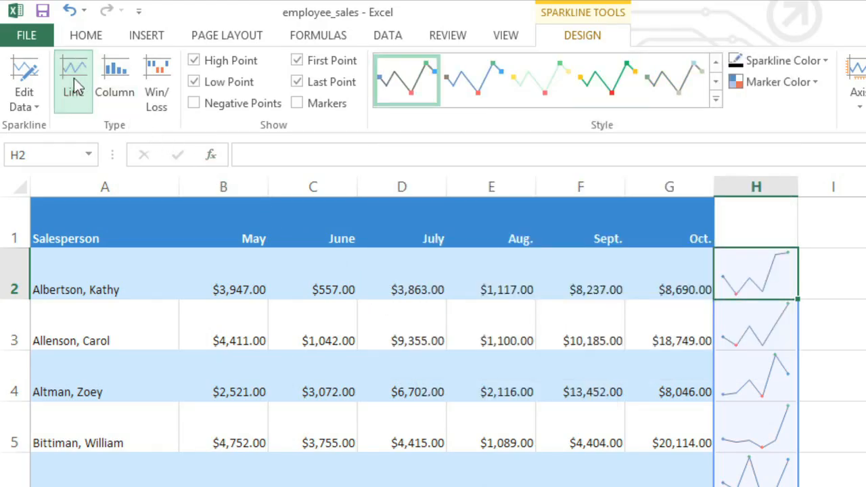
pyautogui.moveTo(73, 82)
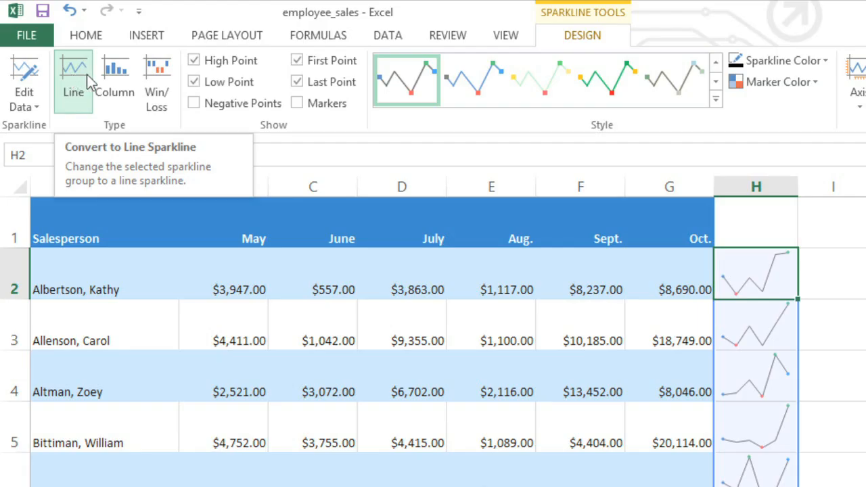
# Make the column H sparklines column-type, after briefly trying win/loss
pyautogui.click(114, 74)
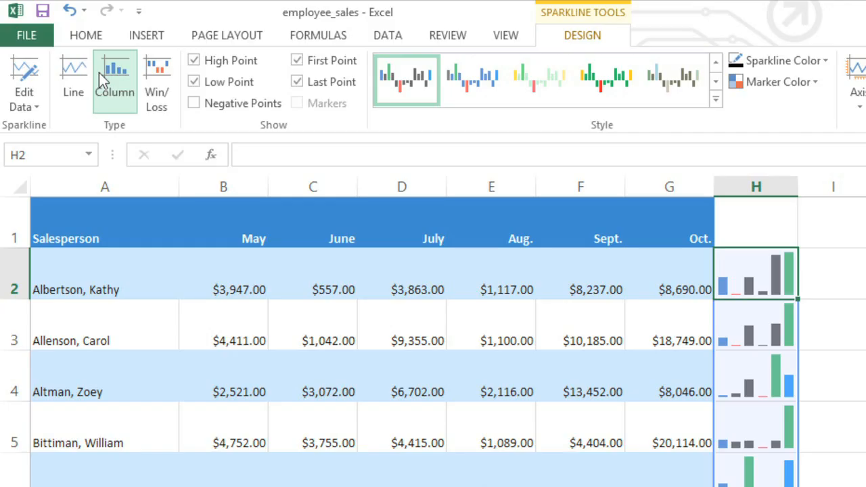
pyautogui.click(156, 82)
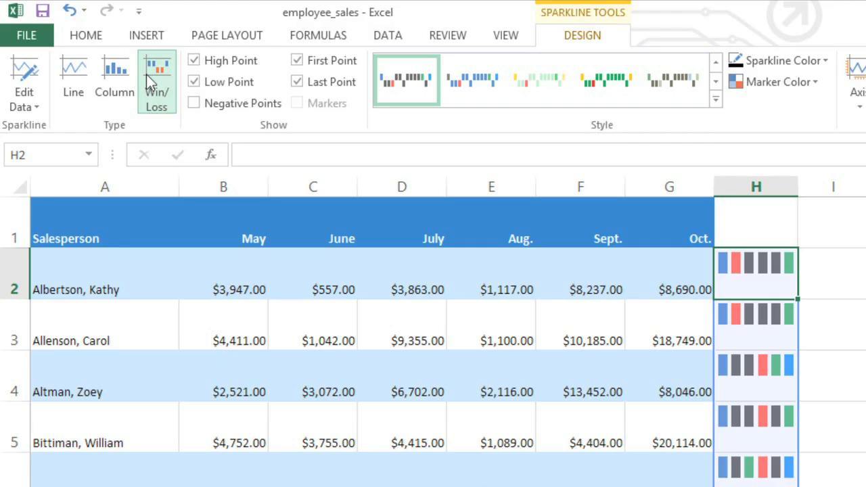
pyautogui.moveTo(114, 78)
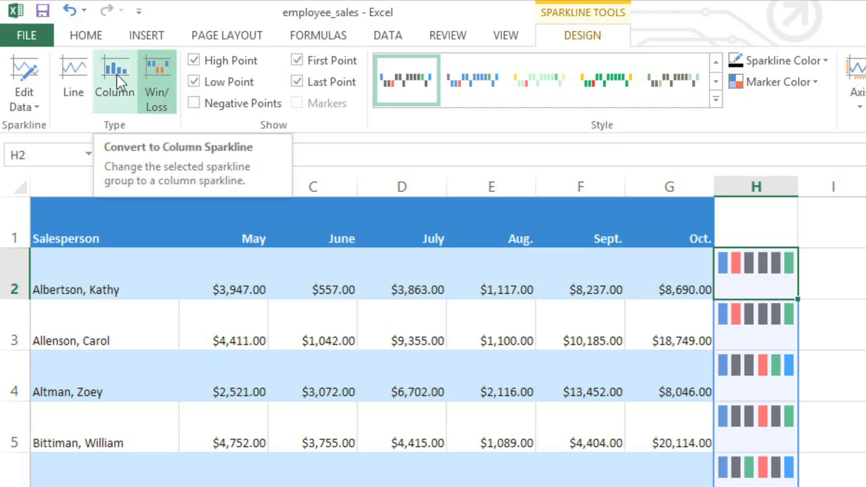
pyautogui.click(114, 81)
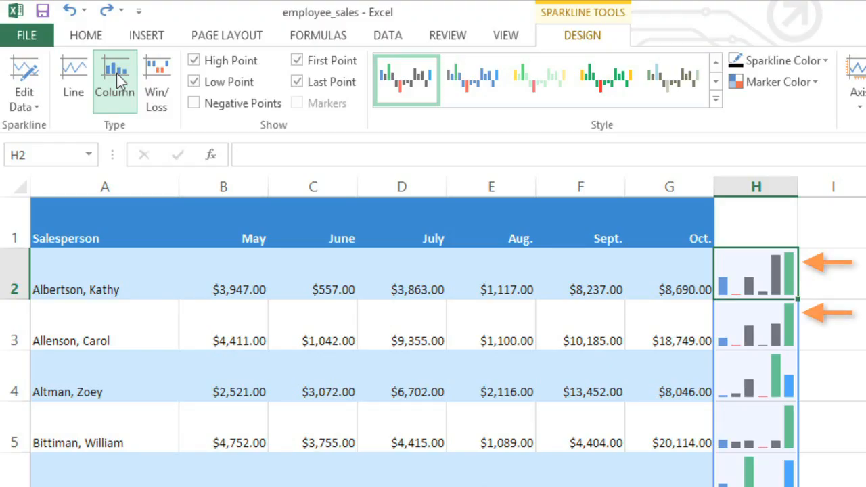
pyautogui.click(669, 289)
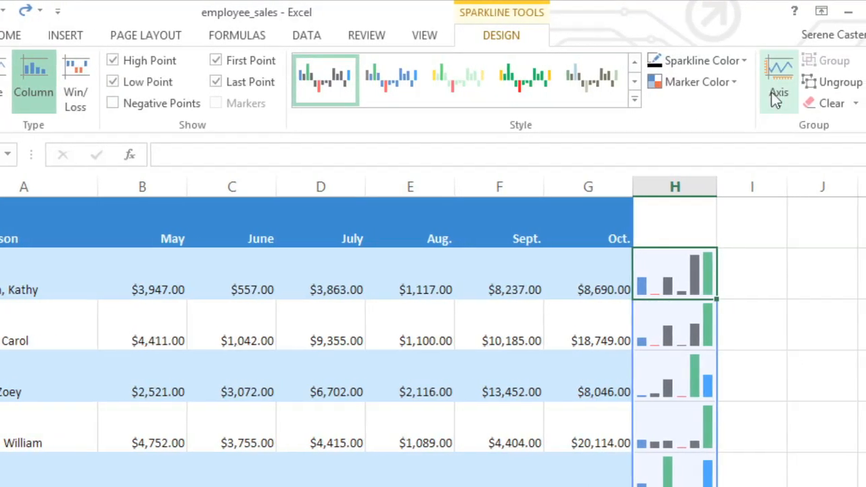
# Set the vertical-axis minimum value to Same for All Sparklines
pyautogui.click(742, 81)
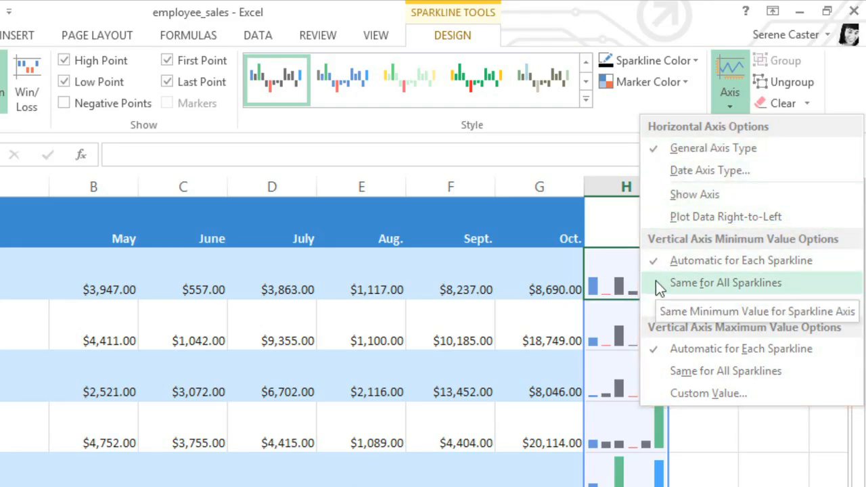
pyautogui.click(726, 283)
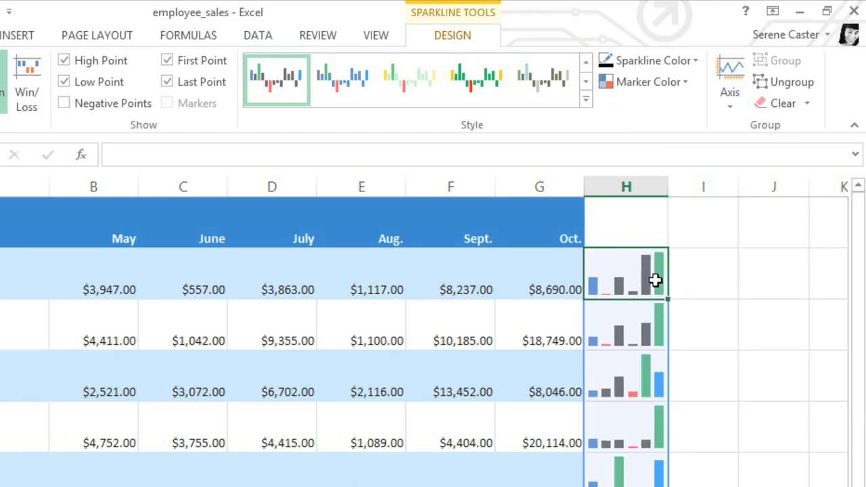